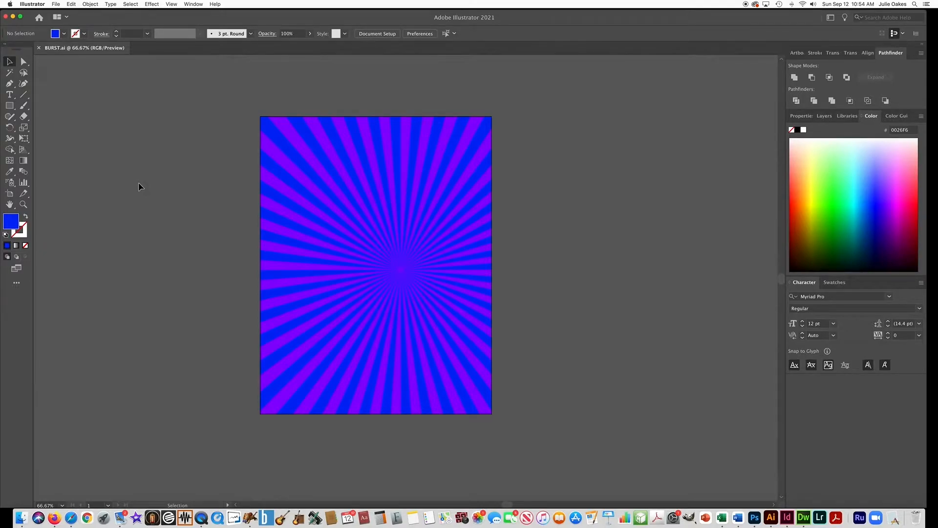
# - Create a new 8.75 × 11.25 in document with High (300 ppi) raster effects
pyautogui.click(55, 5)
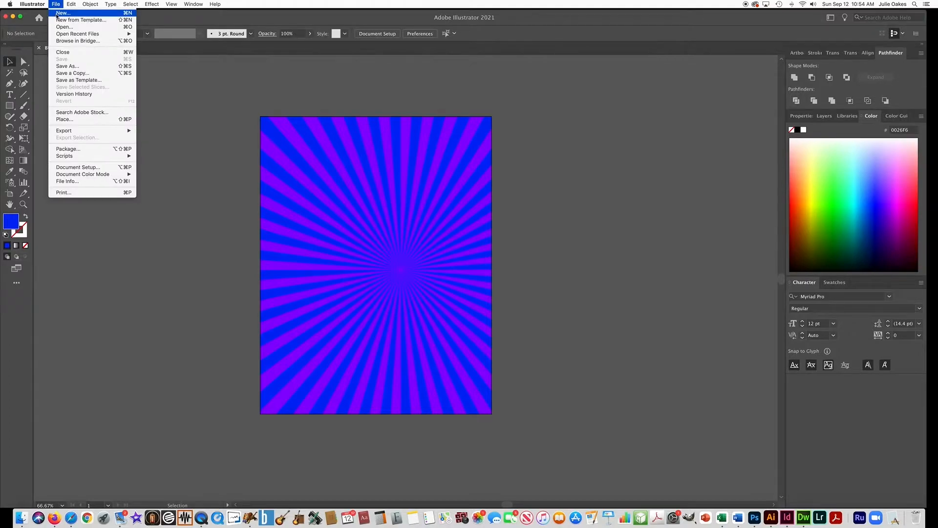
pyautogui.click(62, 13)
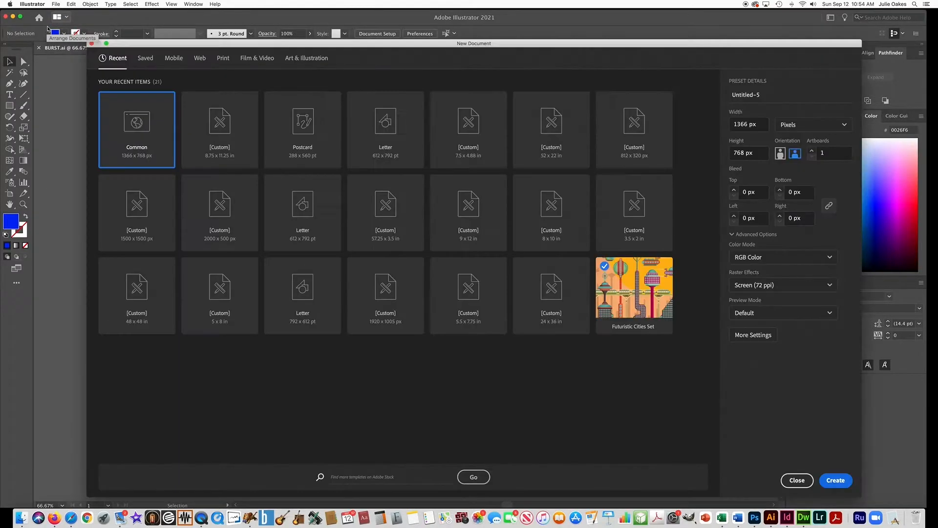
pyautogui.click(812, 123)
pyautogui.write('11.25')
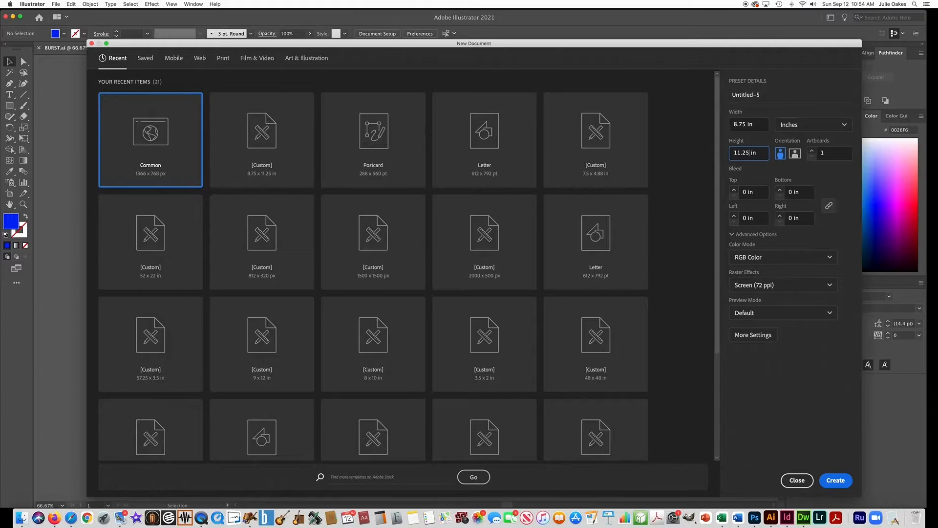
pyautogui.moveTo(747, 294)
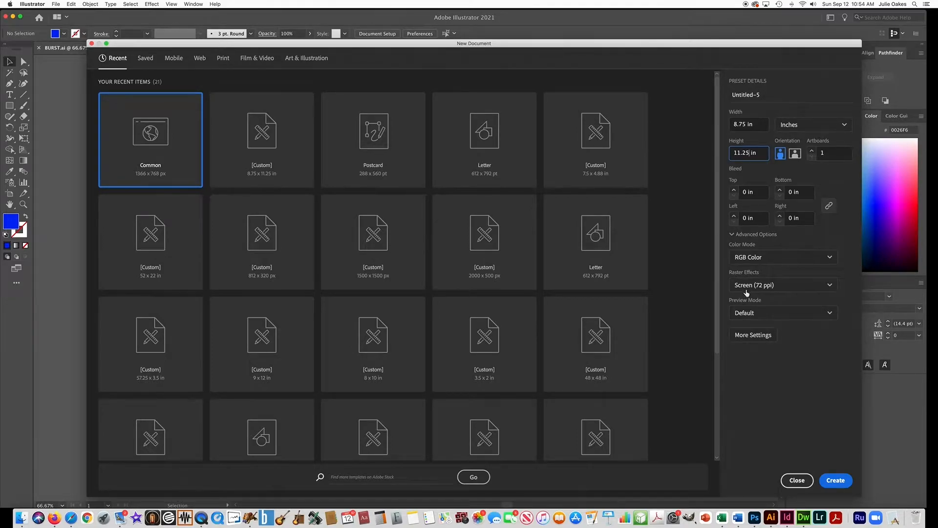
pyautogui.click(782, 284)
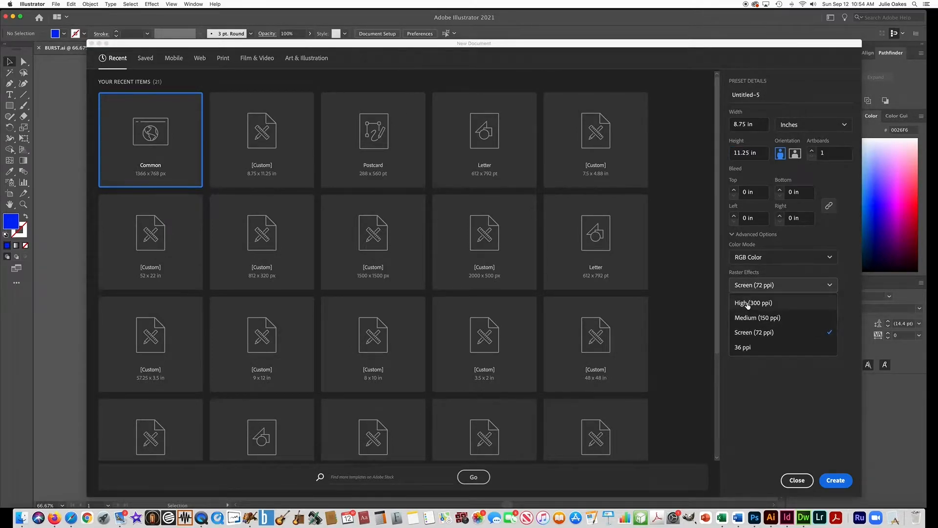
pyautogui.click(753, 302)
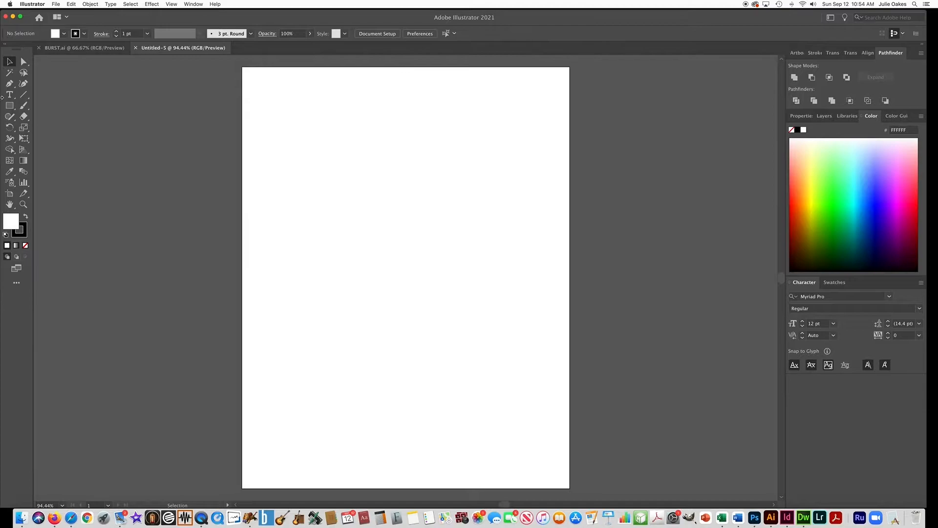
# - Draw a large 6.25-inch circle on the page with the Ellipse Tool
pyautogui.click(10, 105)
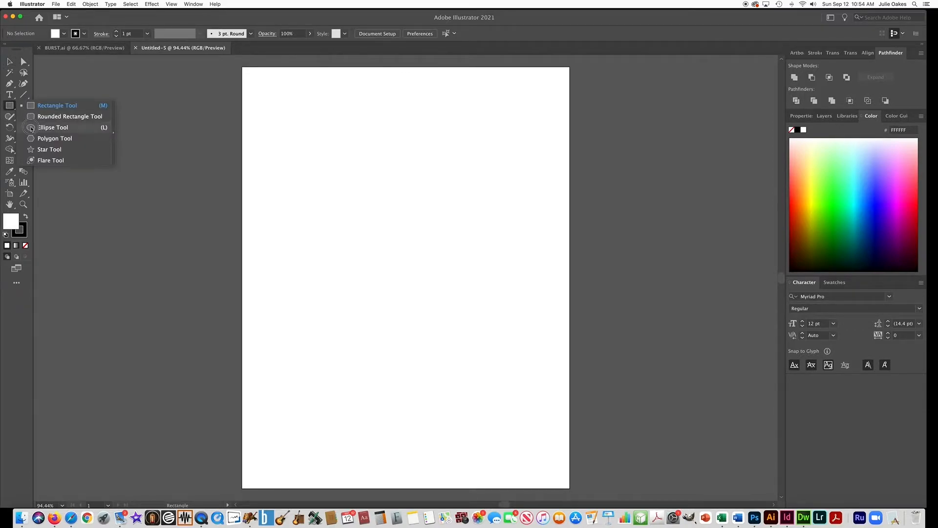
pyautogui.click(53, 127)
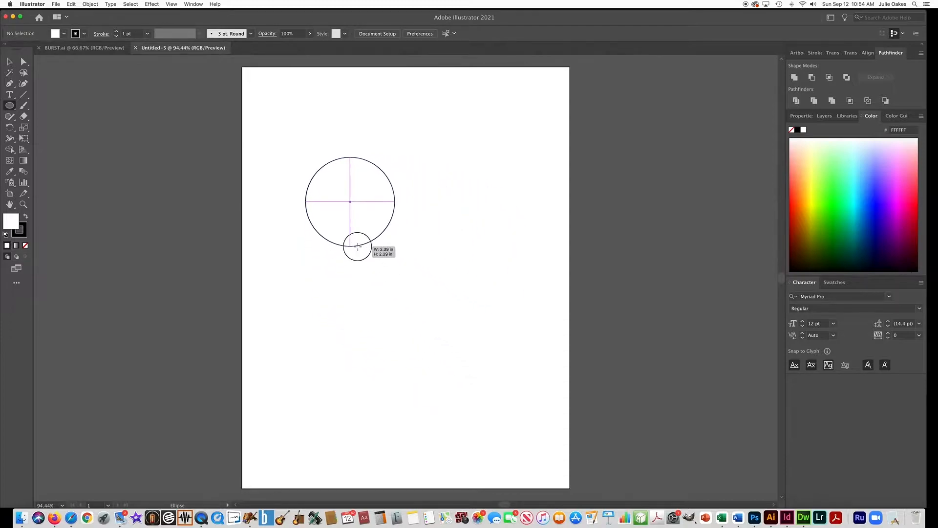
pyautogui.moveTo(357, 245); pyautogui.dragTo(447, 408)
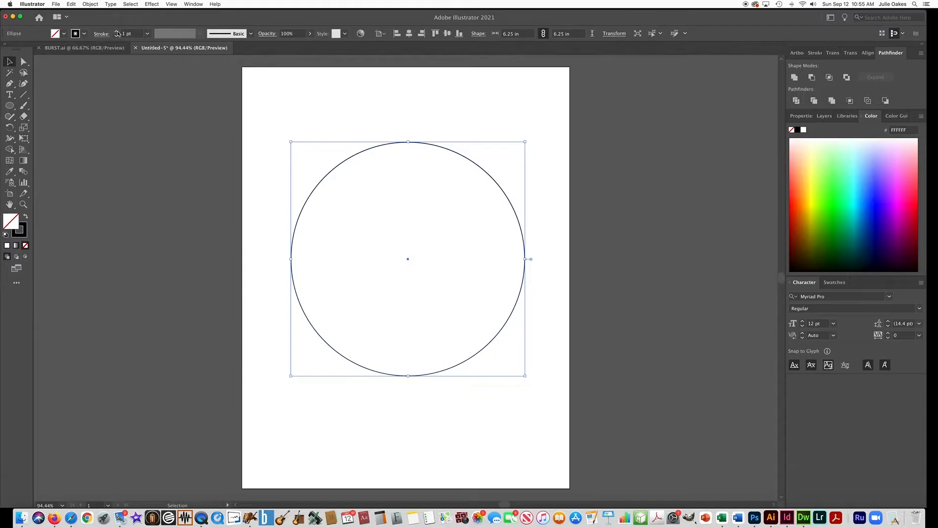
pyautogui.moveTo(117, 34)
pyautogui.write('164')
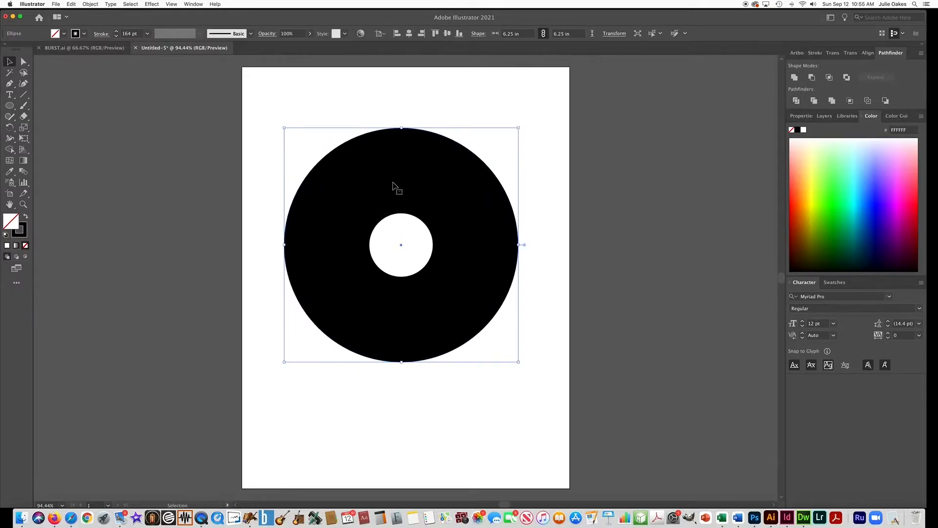
pyautogui.moveTo(411, 184)
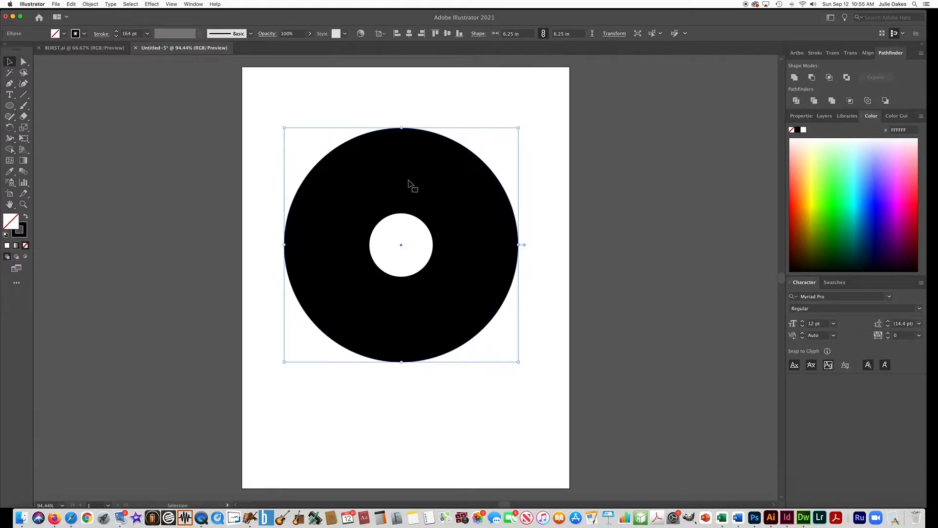
# - Enable Dashed Line in the Stroke panel with a 12 pt dash
pyautogui.click(194, 4)
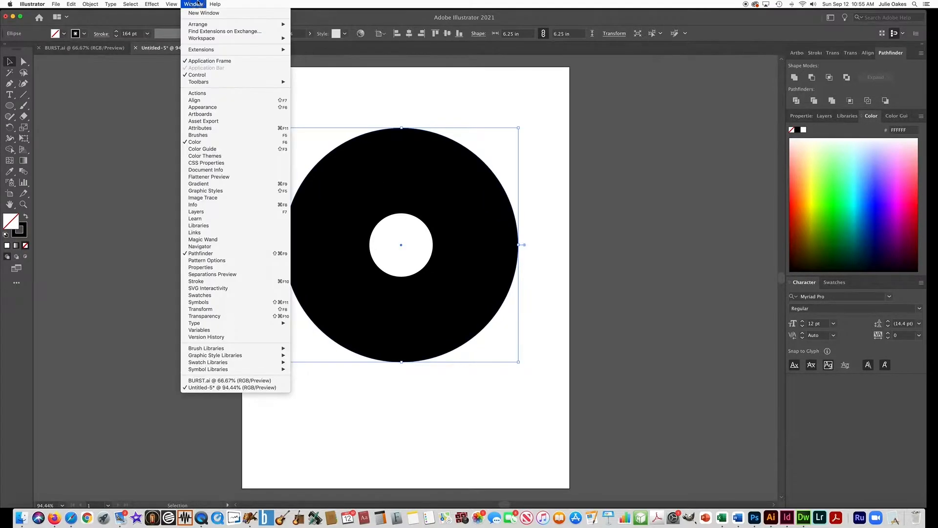
pyautogui.moveTo(196, 282)
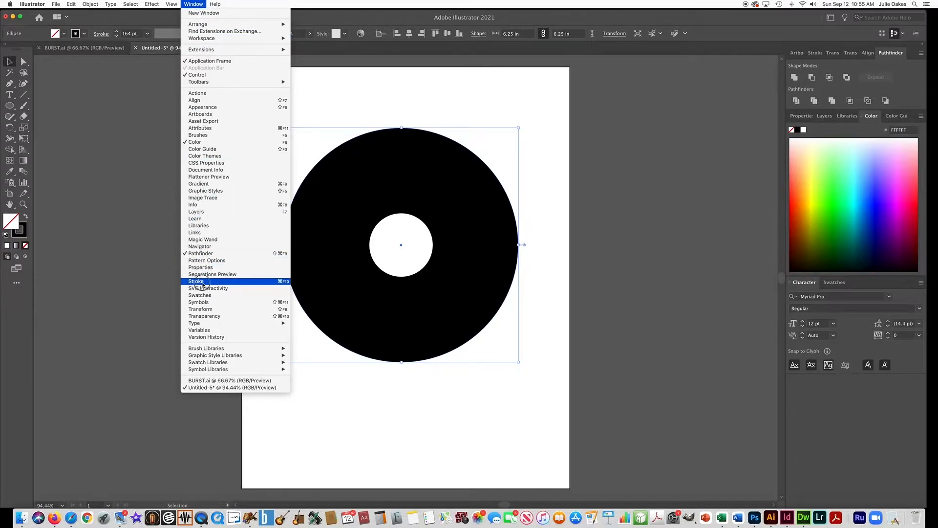
pyautogui.click(197, 282)
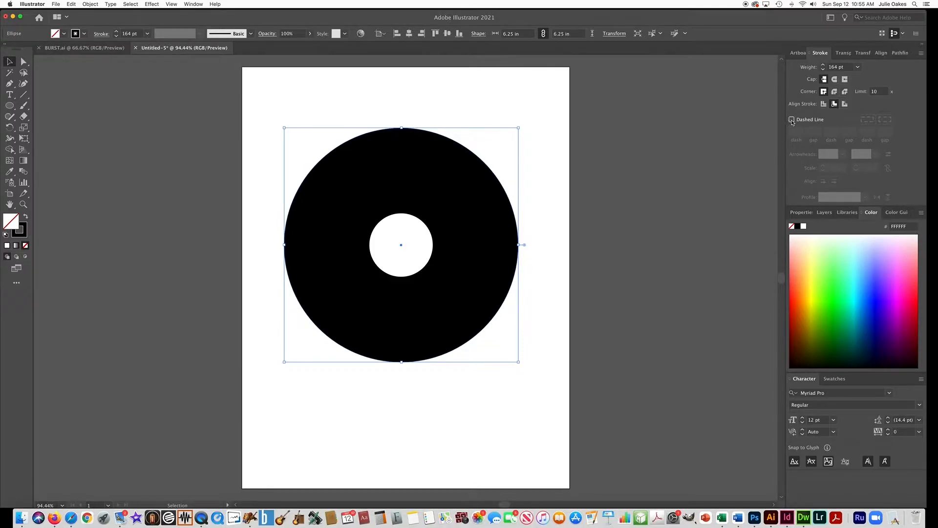
pyautogui.click(792, 119)
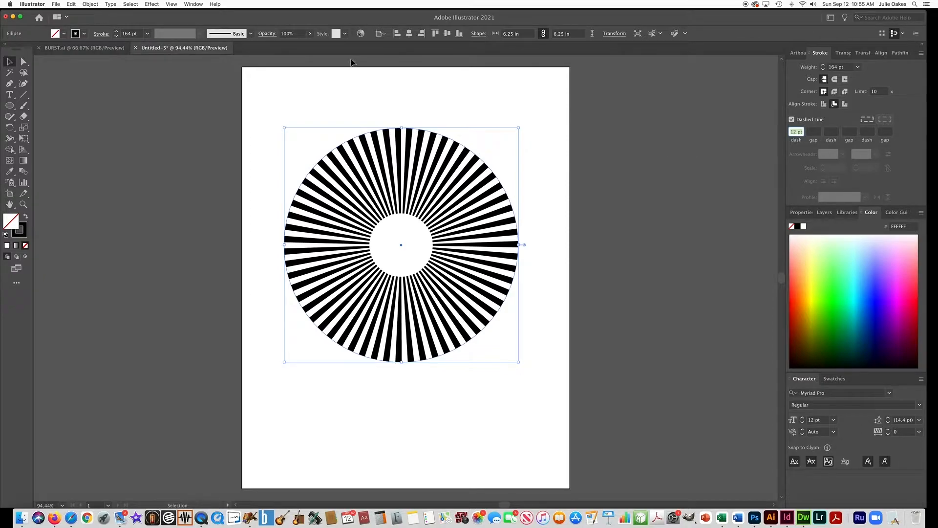
pyautogui.moveTo(102, 8)
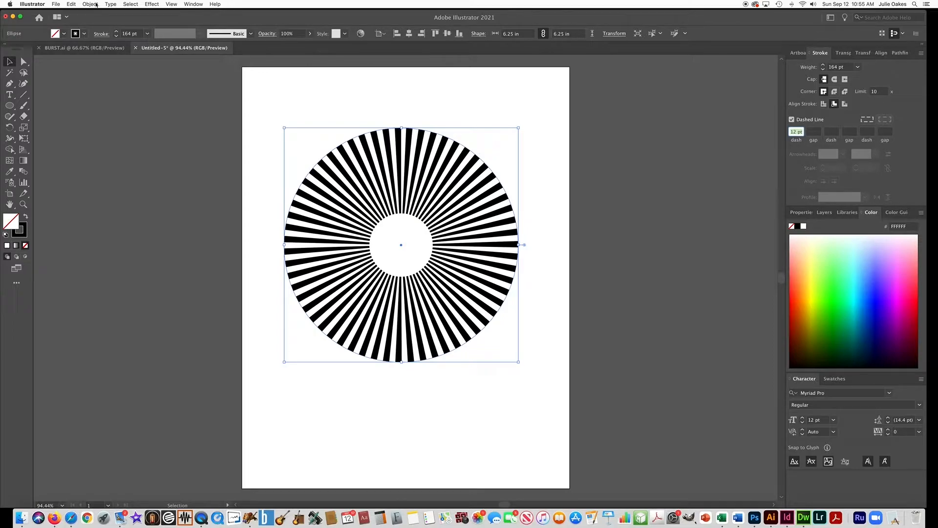
# - Apply Object > Path > Outline Stroke to make the spokes filled black shapes
pyautogui.click(90, 4)
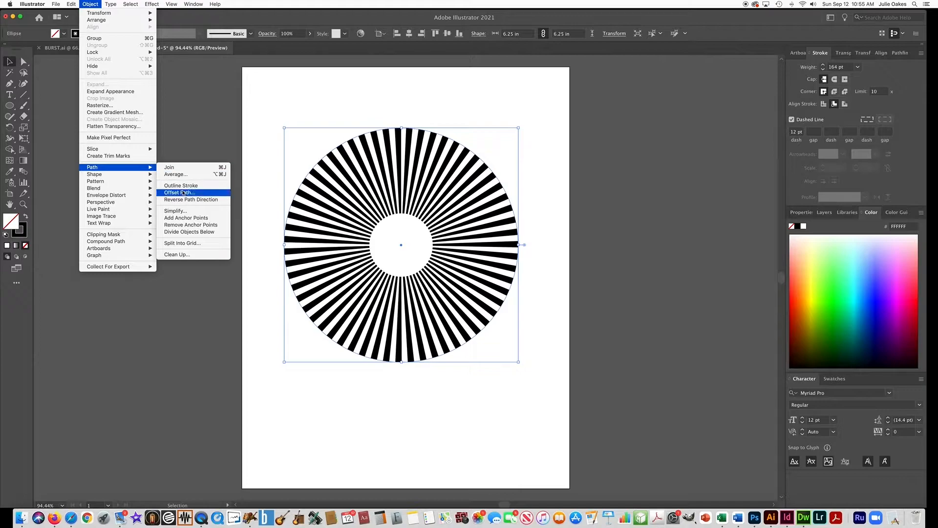
pyautogui.moveTo(181, 186)
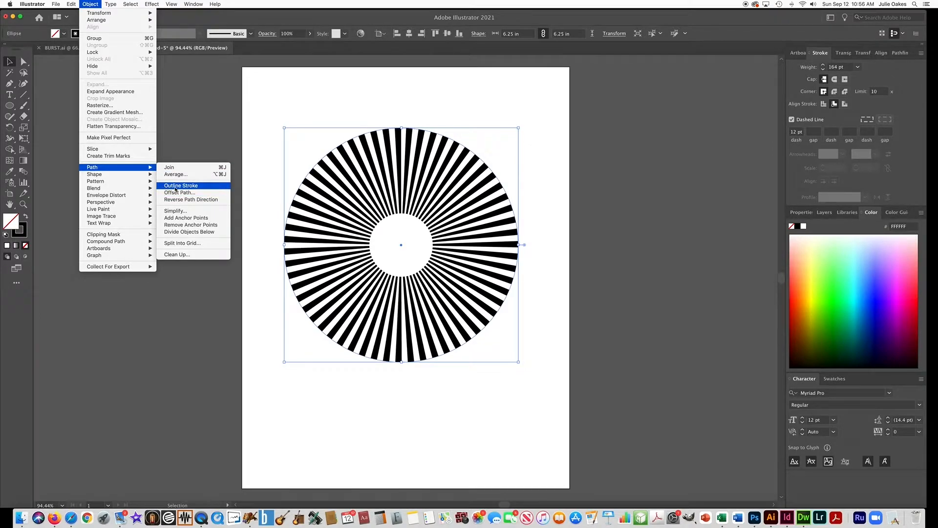
pyautogui.click(181, 185)
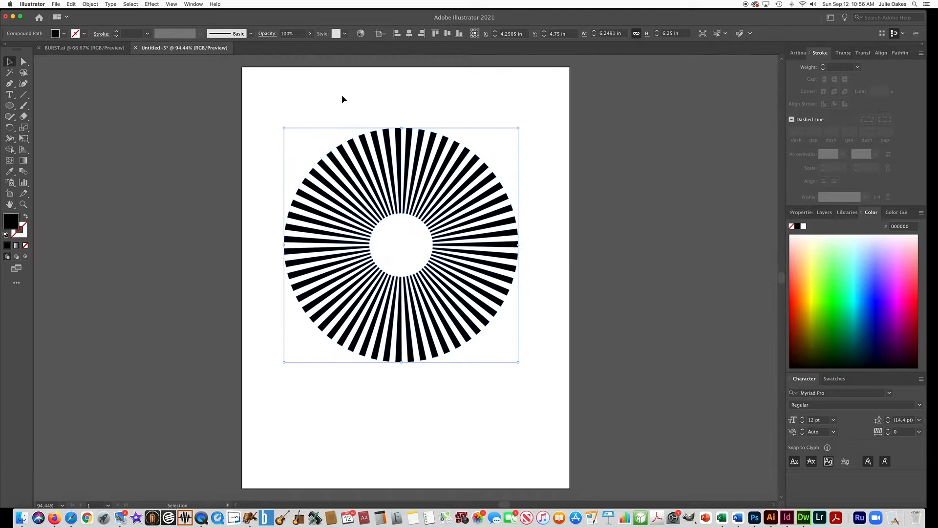
pyautogui.moveTo(170, 103)
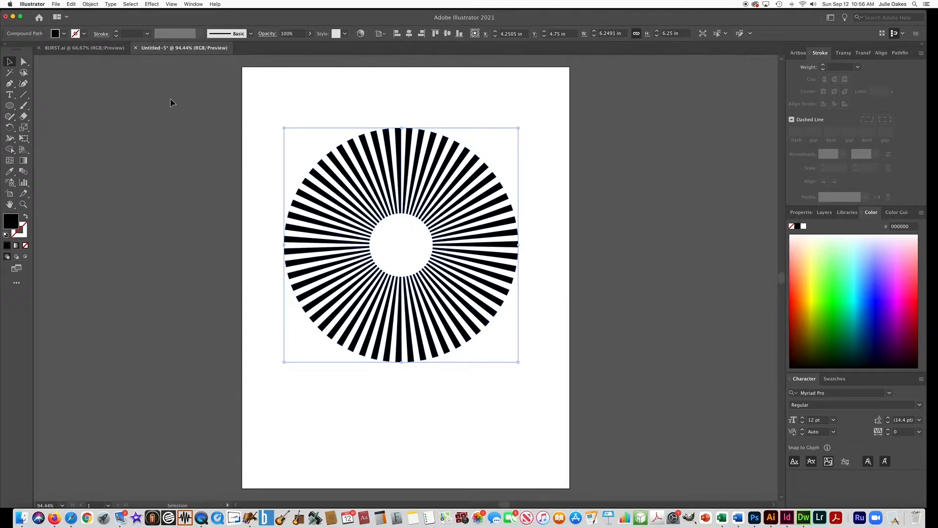
# - Lasso-select the anchor points around the sunburst's inner hole
pyautogui.click(24, 62)
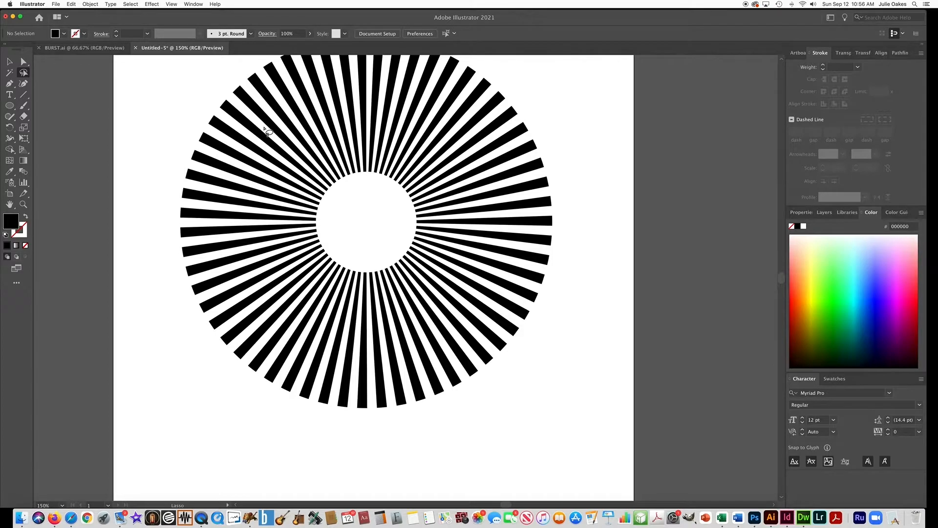
pyautogui.moveTo(266, 128); pyautogui.dragTo(311, 285)
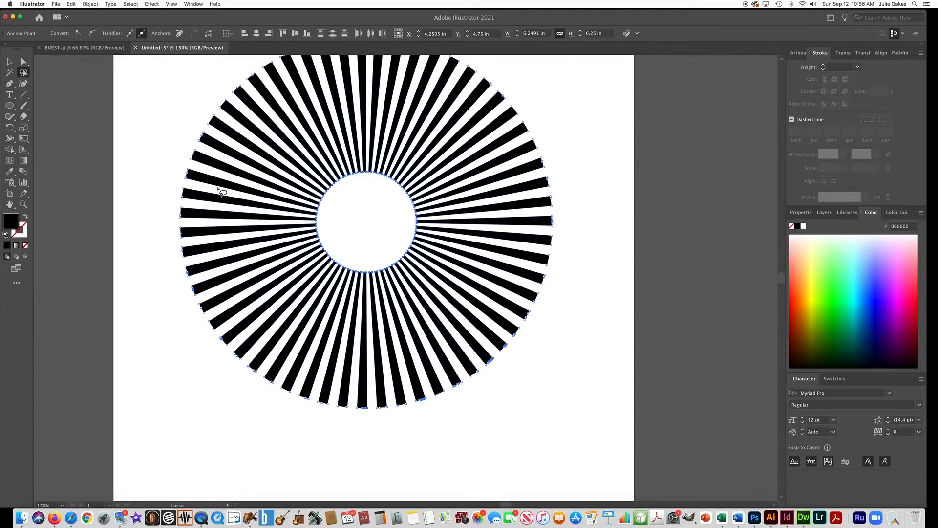
pyautogui.moveTo(338, 199)
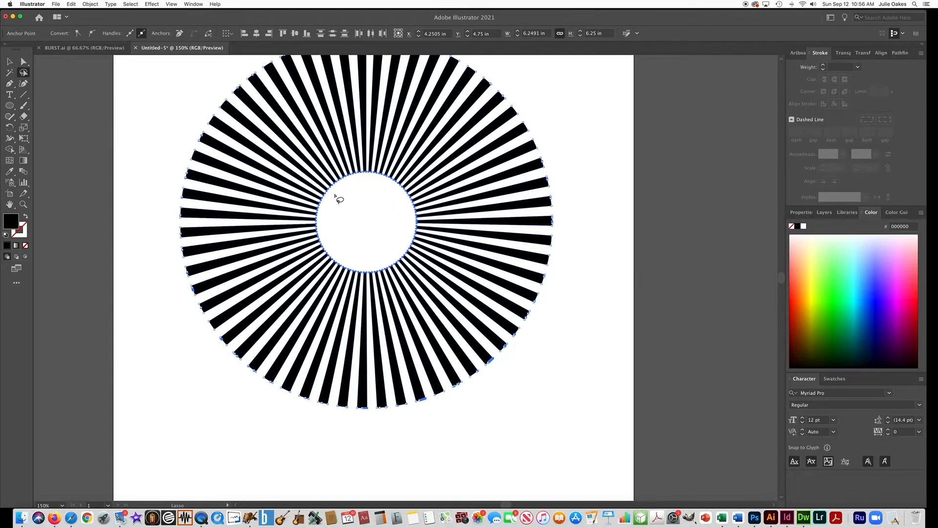
pyautogui.moveTo(427, 251)
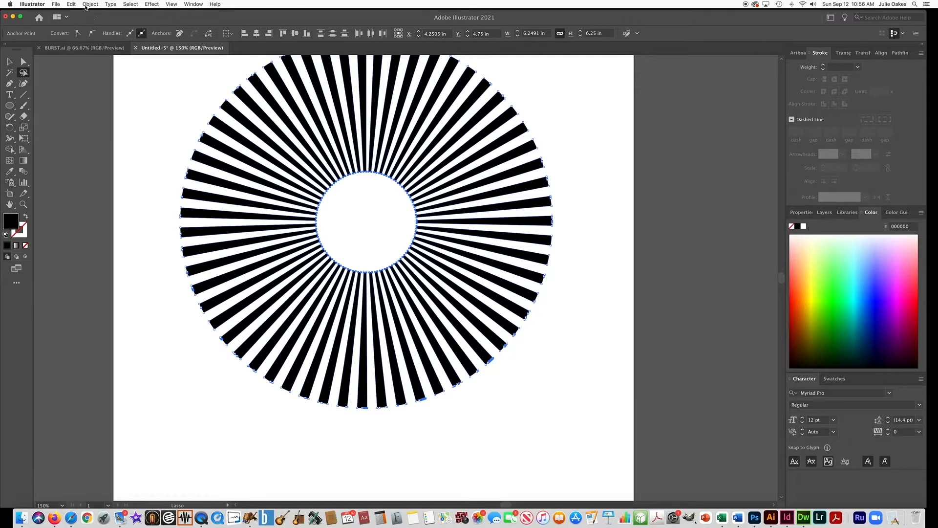
# - Average the selected inner points on both axes into one centre point
pyautogui.click(90, 4)
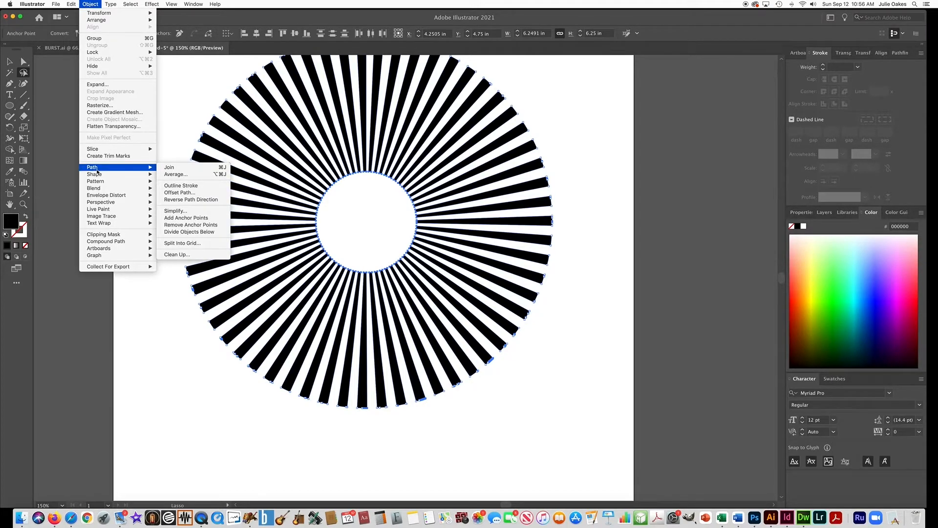
pyautogui.moveTo(176, 174)
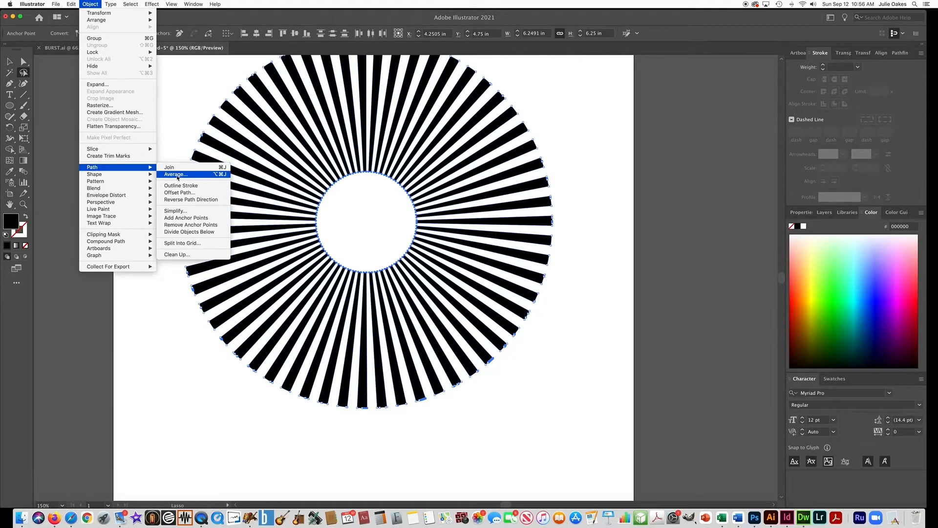
pyautogui.click(176, 173)
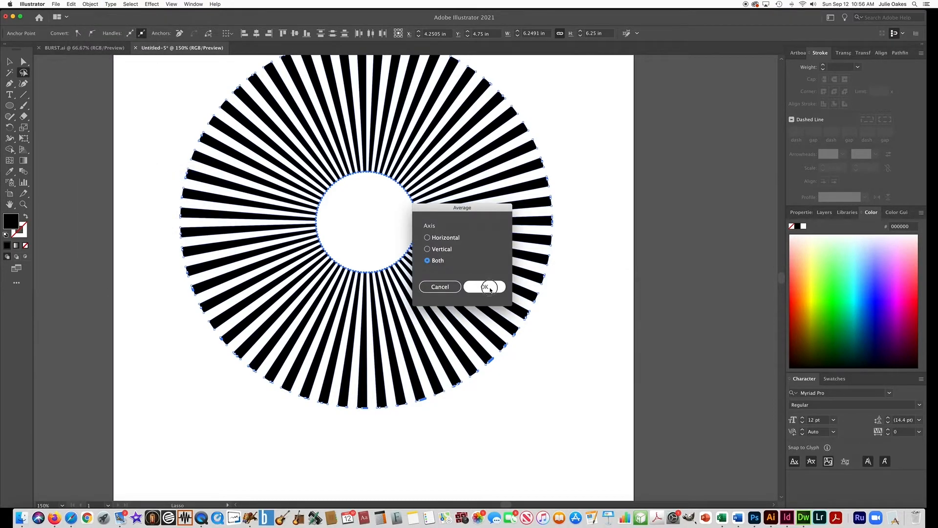
pyautogui.click(484, 287)
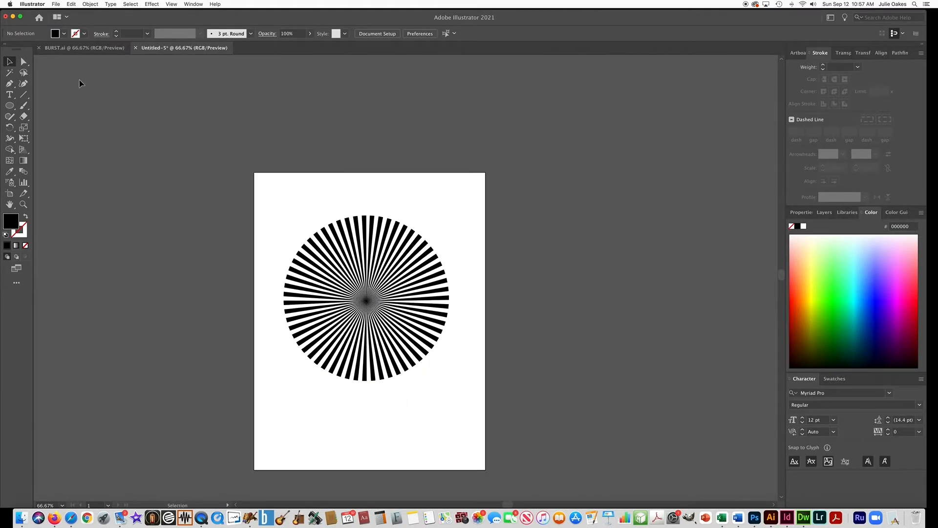
# - Scale the sunburst past the page edges and move its centre lower left
pyautogui.click(365, 300)
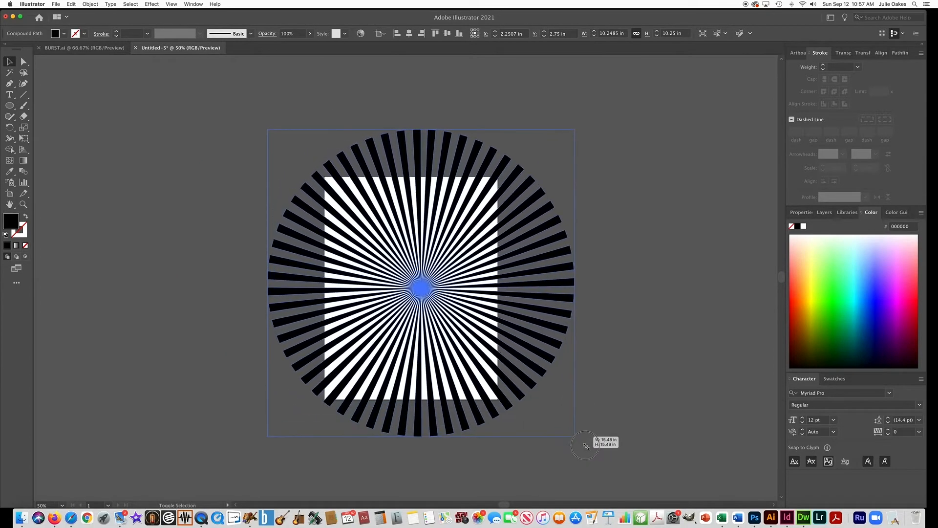
pyautogui.moveTo(585, 446); pyautogui.dragTo(645, 499)
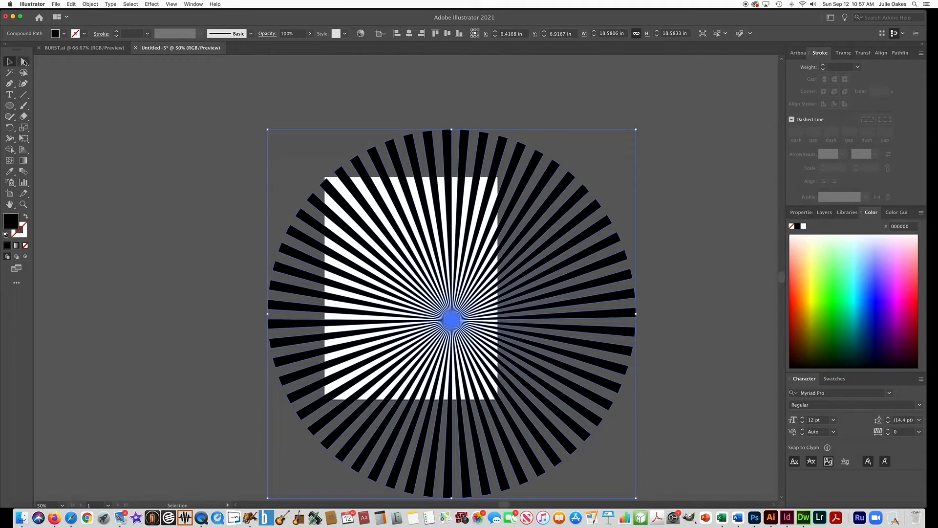
pyautogui.moveTo(451, 320); pyautogui.dragTo(411, 281)
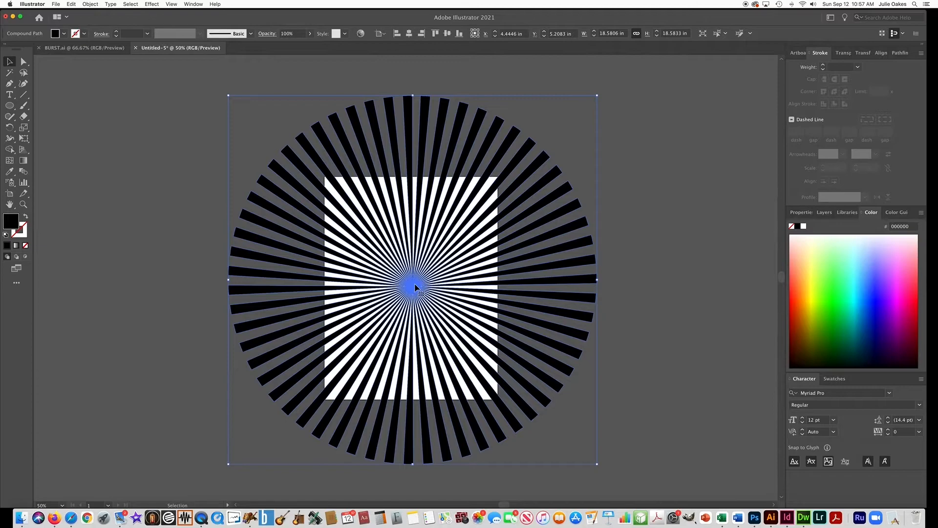
pyautogui.moveTo(415, 288); pyautogui.dragTo(388, 328)
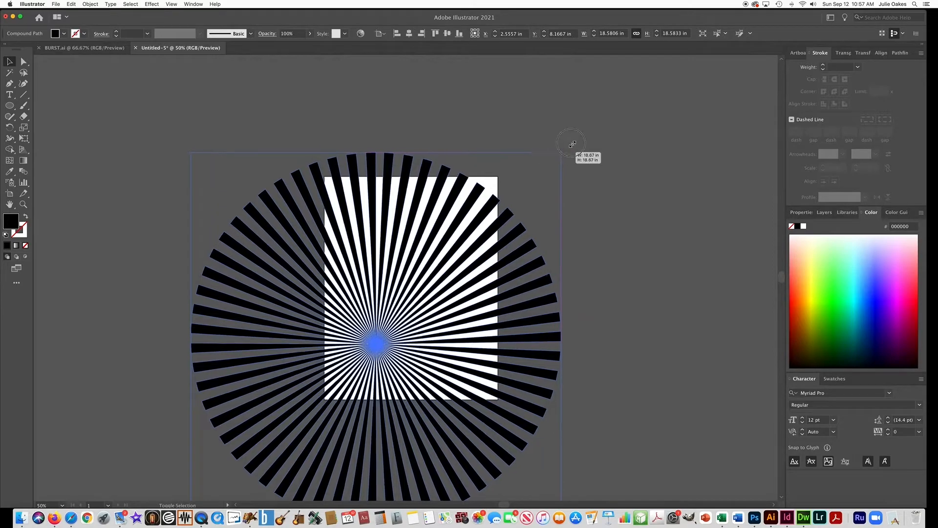
pyautogui.moveTo(571, 144); pyautogui.dragTo(392, 329)
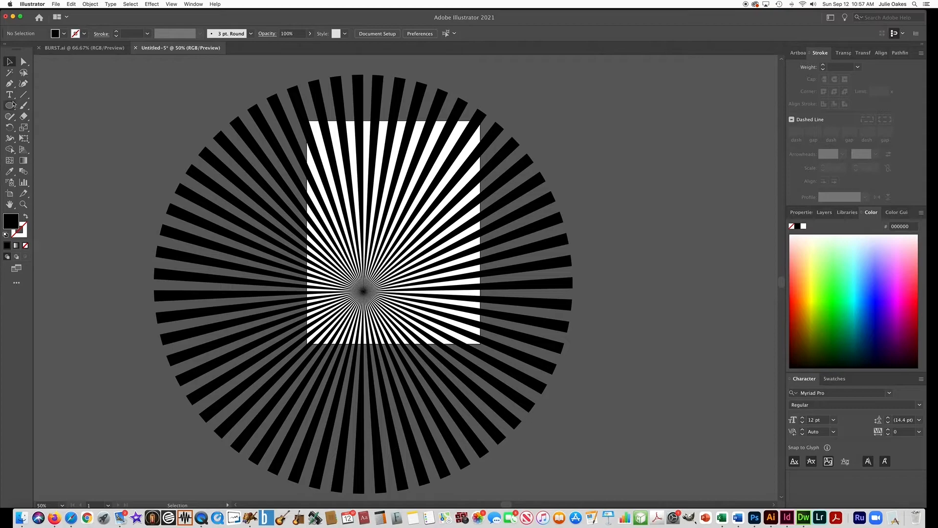
# - Draw a page-sized rectangle over the artboard and select it with the sunburst
pyautogui.click(10, 104)
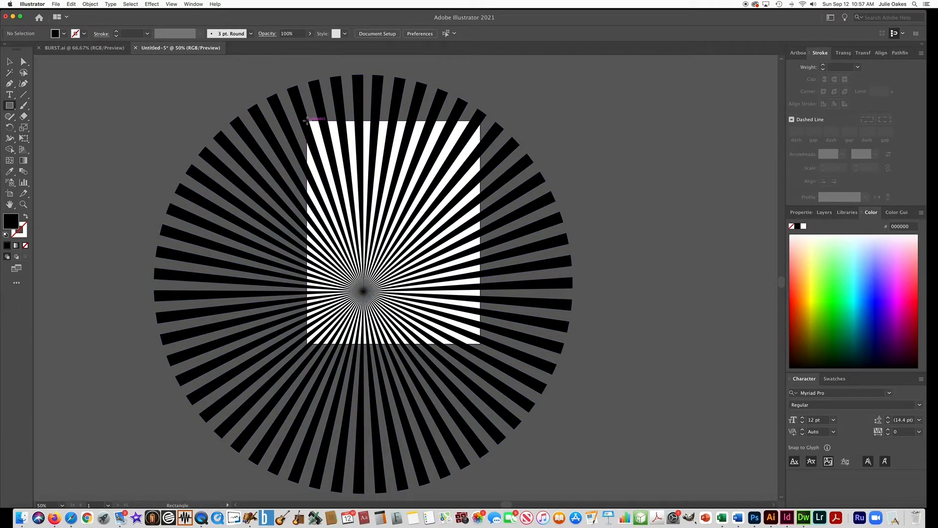
pyautogui.moveTo(306, 123); pyautogui.dragTo(467, 335)
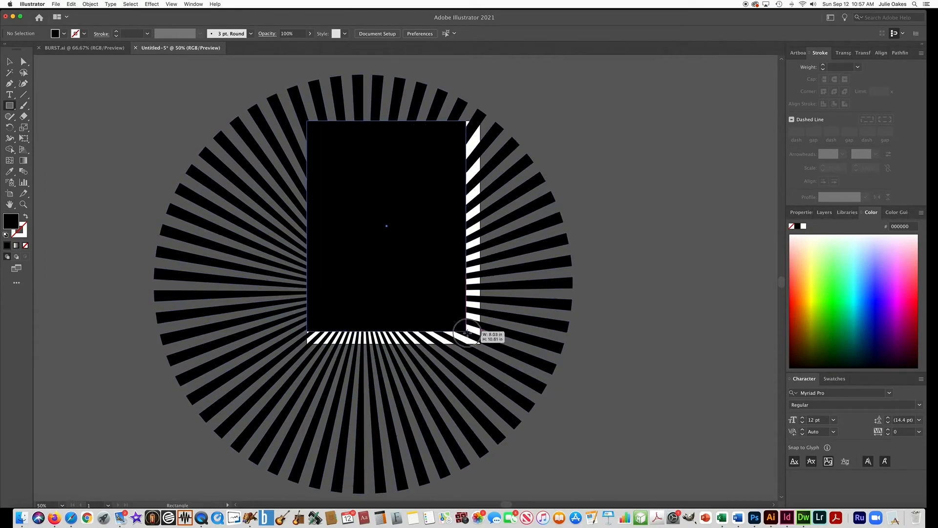
pyautogui.moveTo(466, 333); pyautogui.dragTo(482, 343)
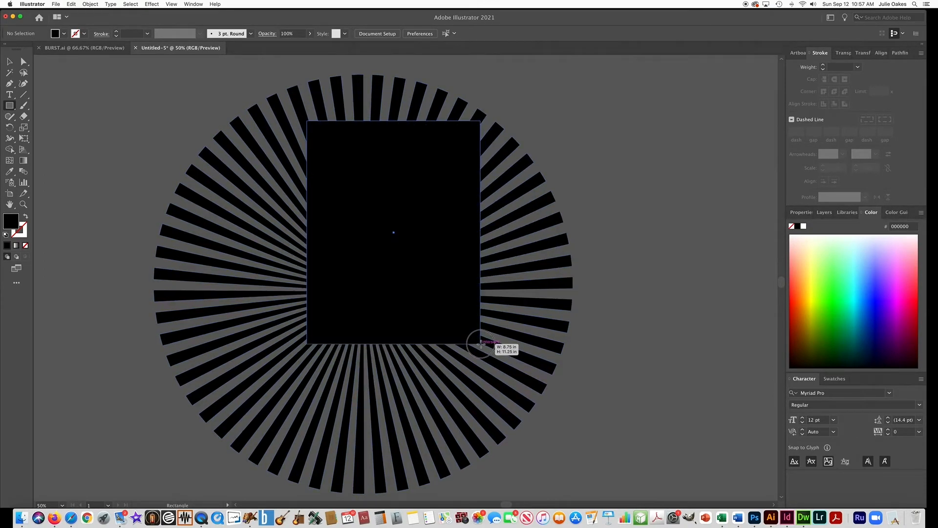
pyautogui.click(9, 62)
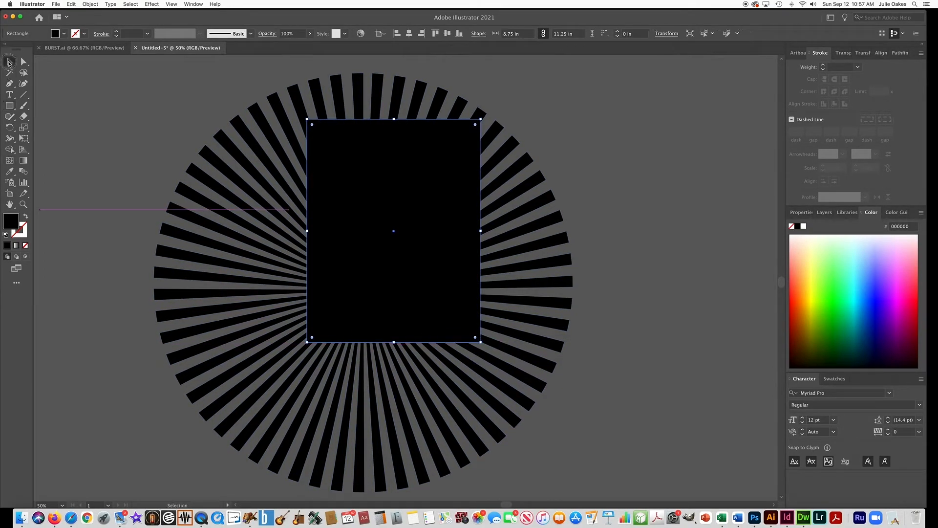
pyautogui.click(538, 281)
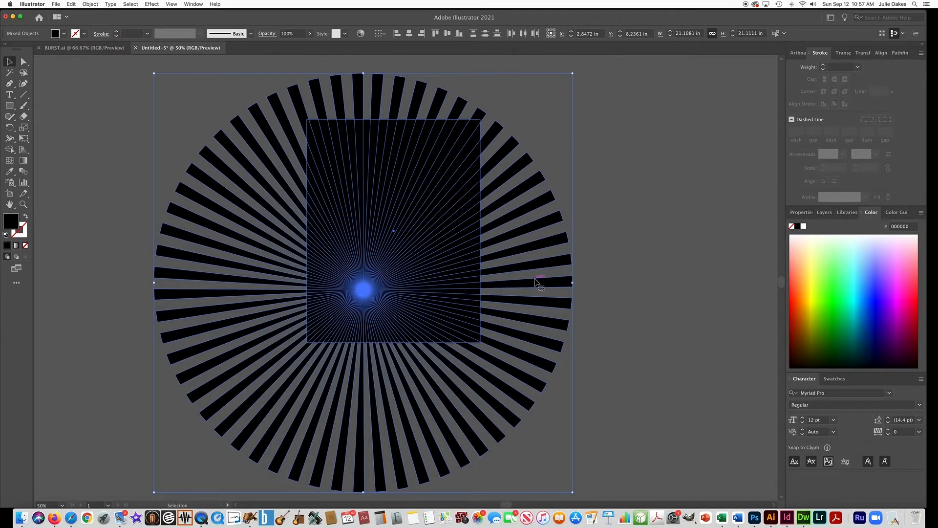
# - Apply Pathfinder Intersect so only rays inside the page rectangle remain
pyautogui.click(890, 53)
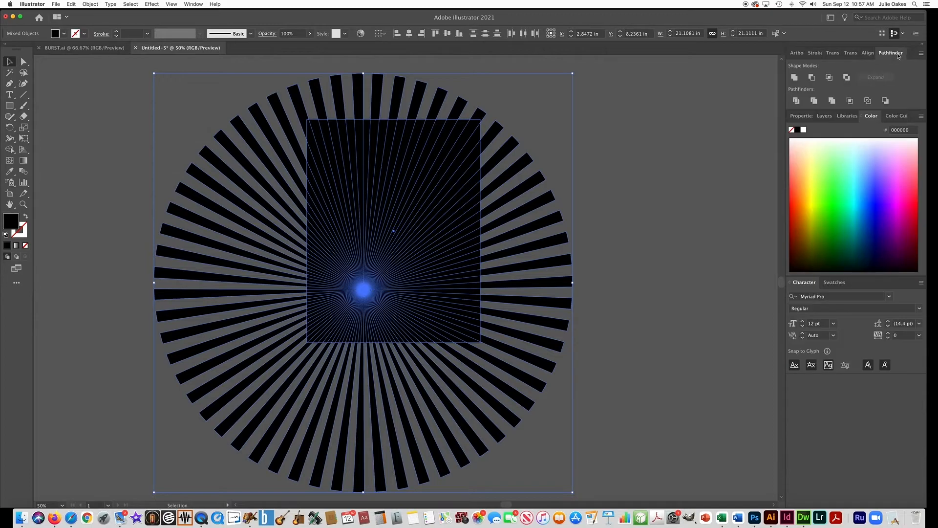
pyautogui.click(193, 5)
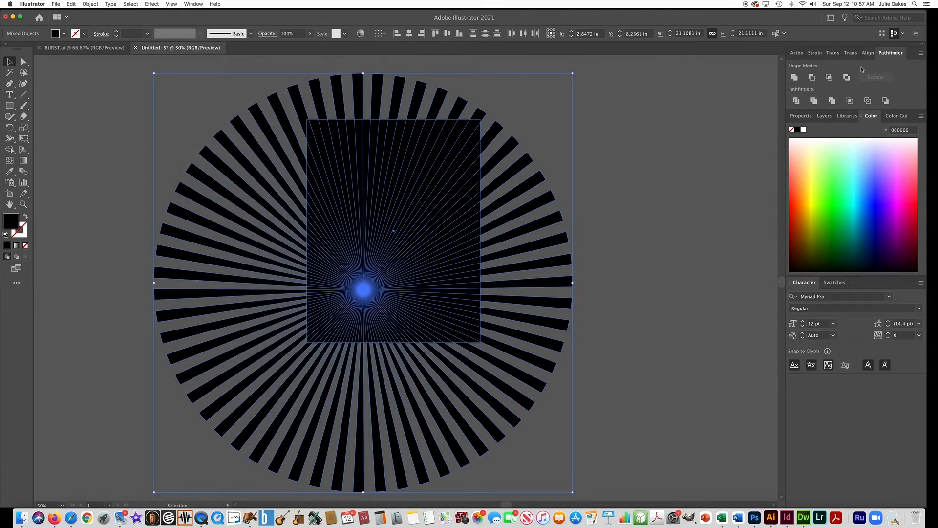
pyautogui.moveTo(829, 76)
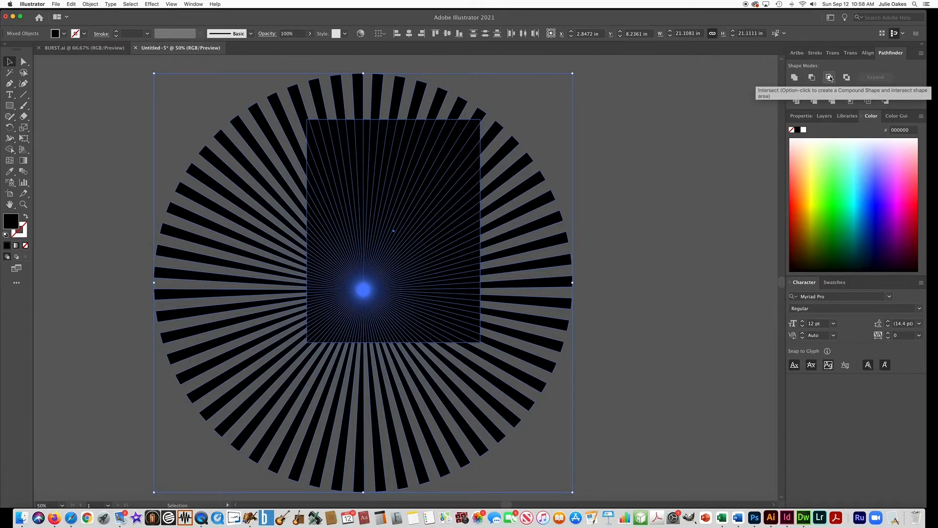
pyautogui.click(829, 77)
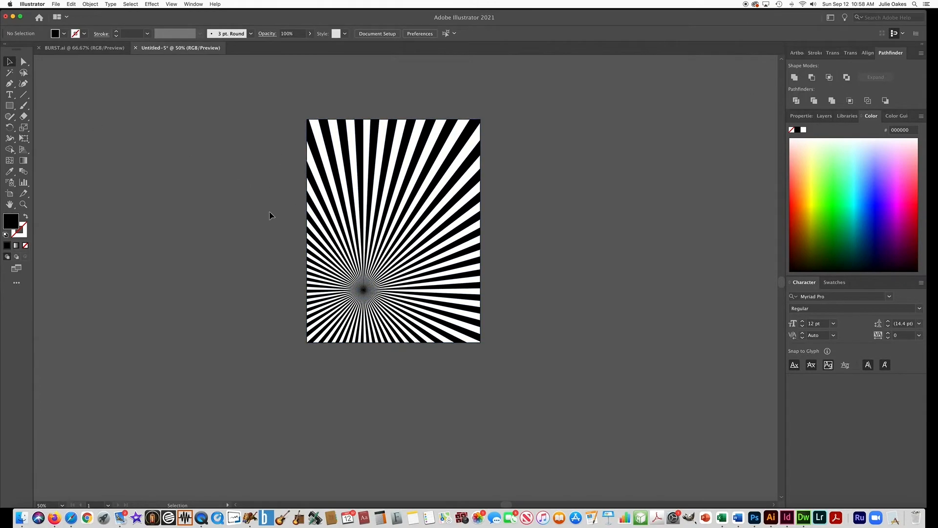
pyautogui.moveTo(49, 62)
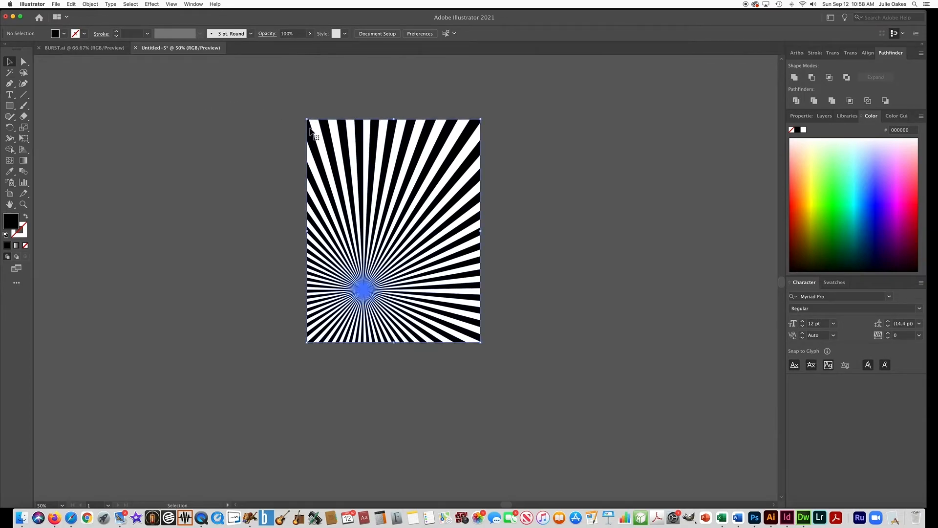
# - Fill the clipped sunburst rays with violet #5000FF
pyautogui.click(393, 231)
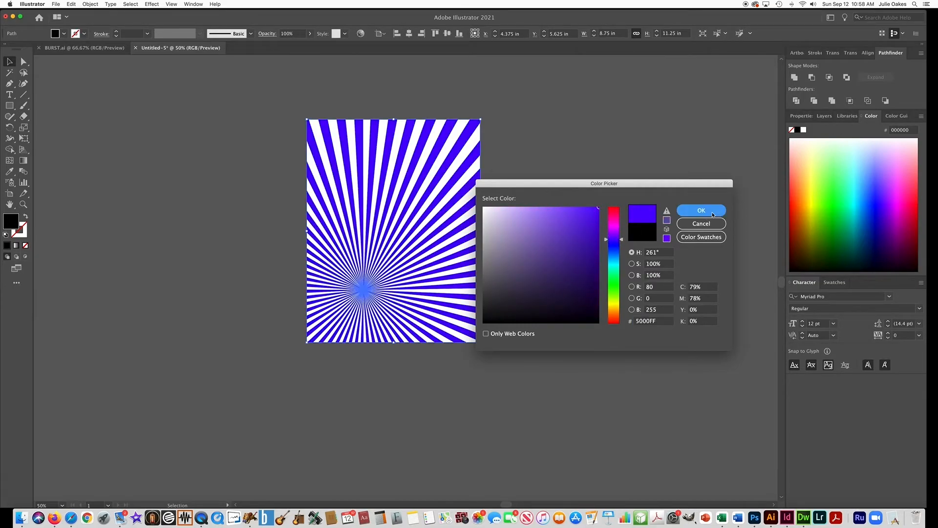
pyautogui.click(701, 210)
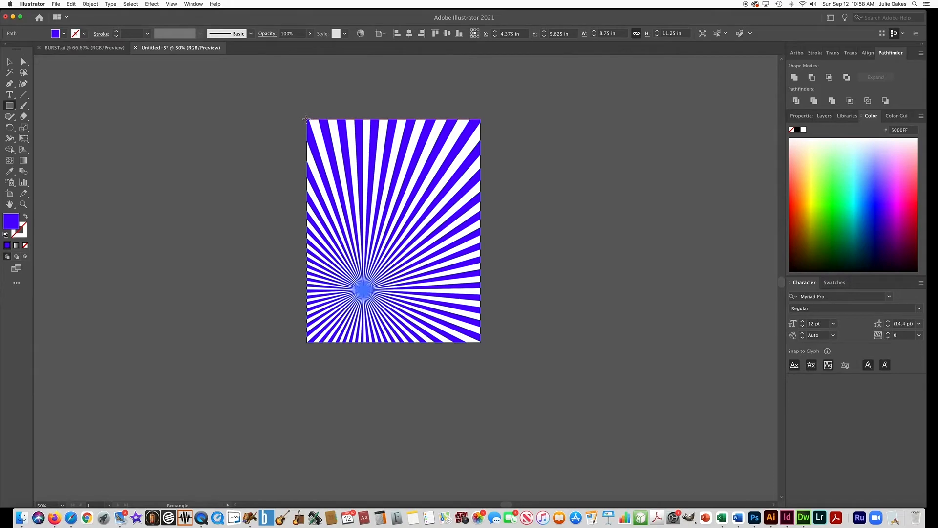
# - Draw a page-sized #0019FF blue rectangle and send it behind the rays
pyautogui.moveTo(479, 342); pyautogui.dragTo(471, 340)
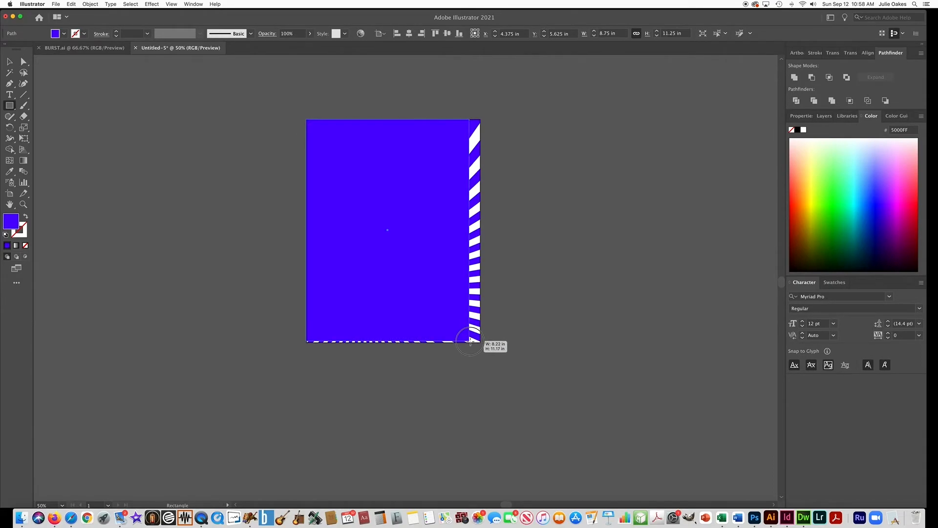
pyautogui.moveTo(470, 338); pyautogui.dragTo(479, 341)
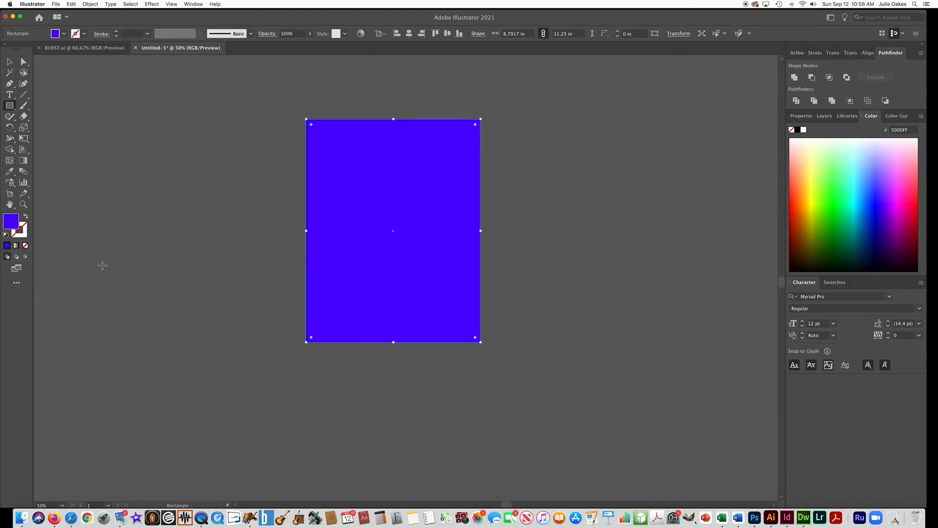
pyautogui.click(90, 5)
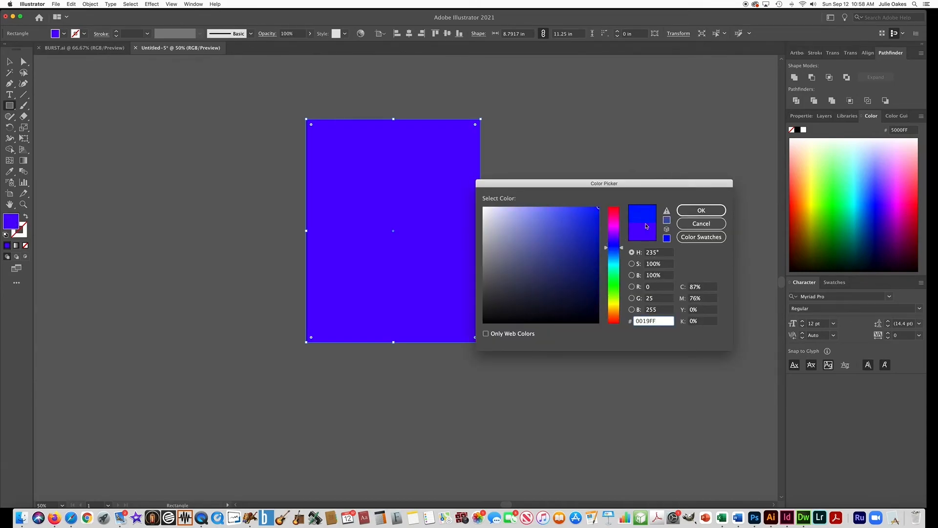
pyautogui.click(701, 211)
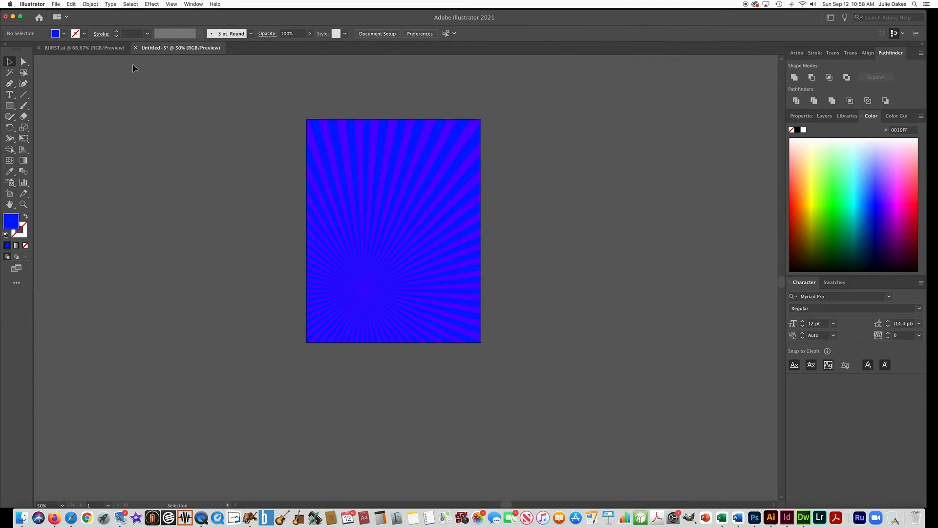
pyautogui.moveTo(203, 160)
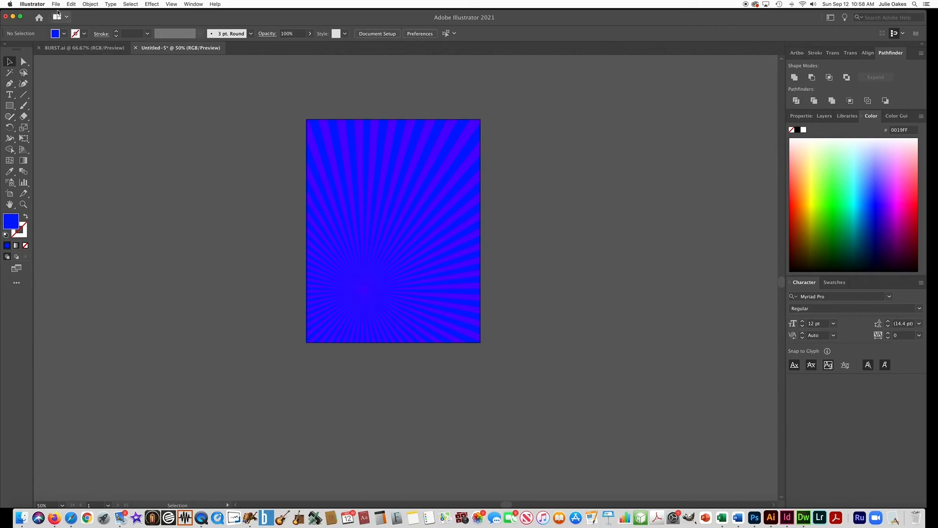
# - Export the artwork via Export As with JPEG (jpg) format, opening JPEG Options
pyautogui.click(55, 4)
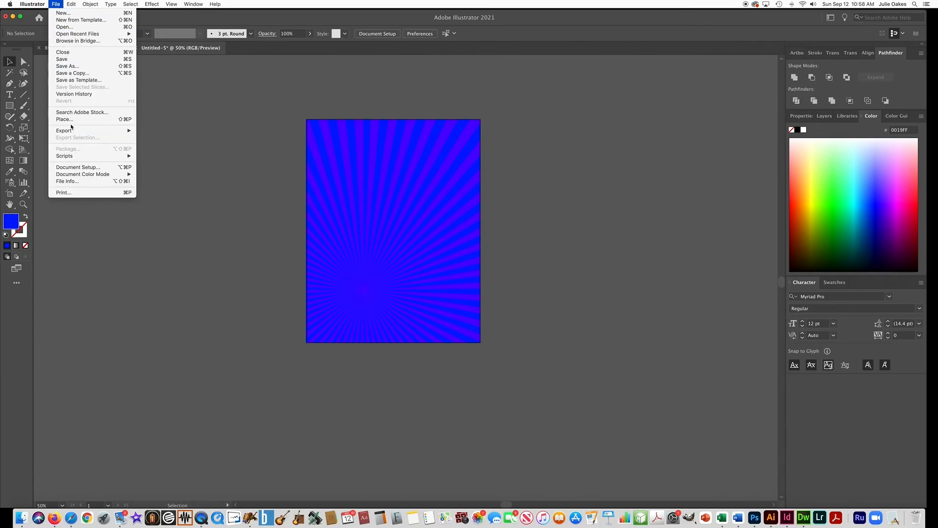
pyautogui.moveTo(64, 130)
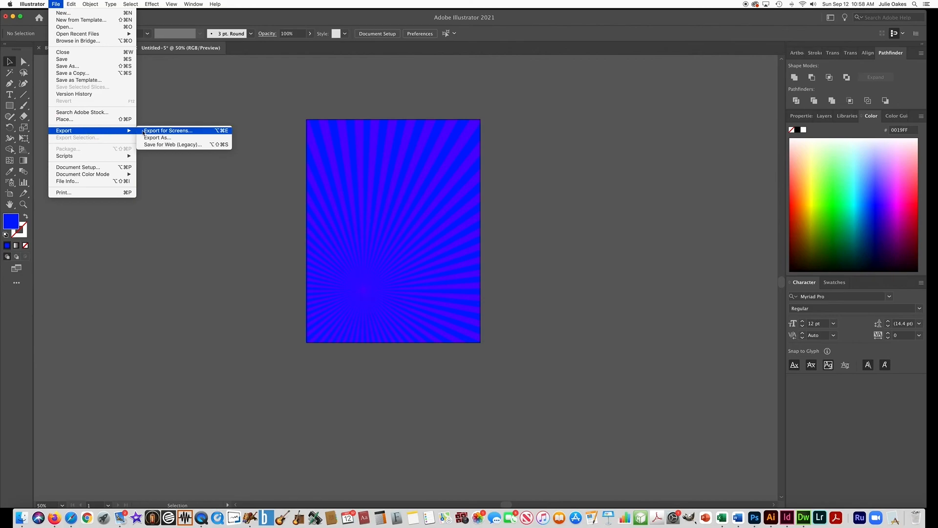
pyautogui.click(158, 138)
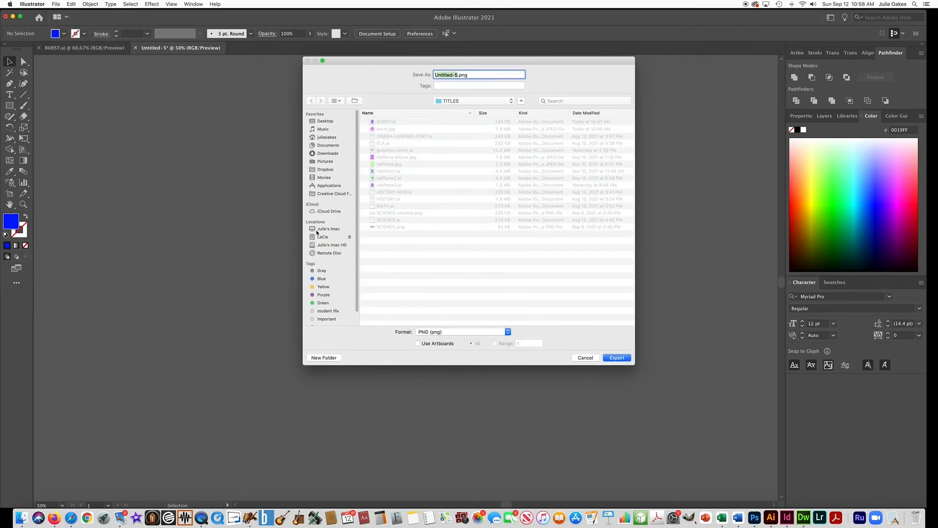
pyautogui.click(461, 331)
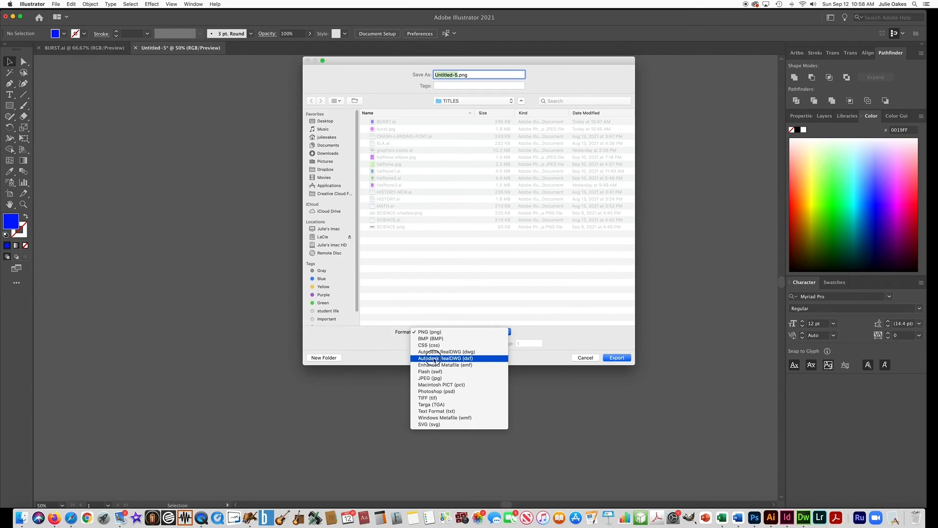
pyautogui.click(429, 379)
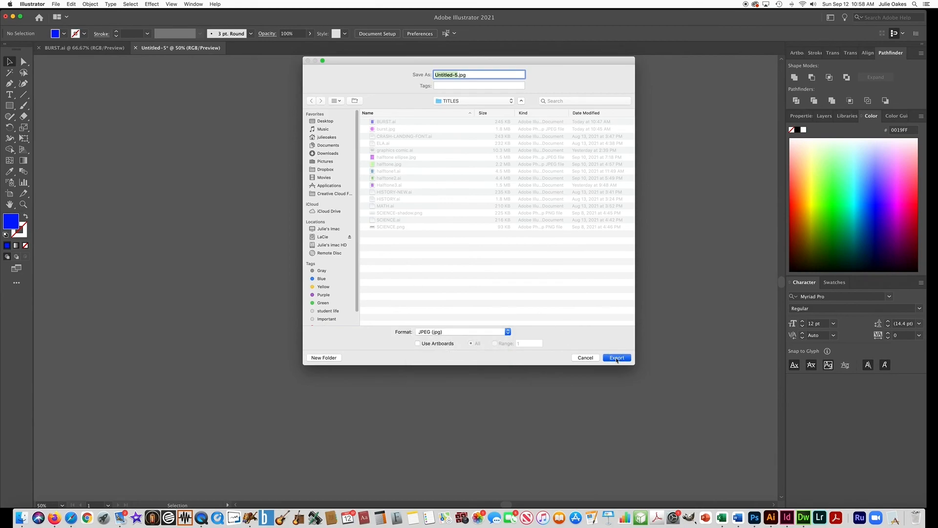
pyautogui.click(616, 357)
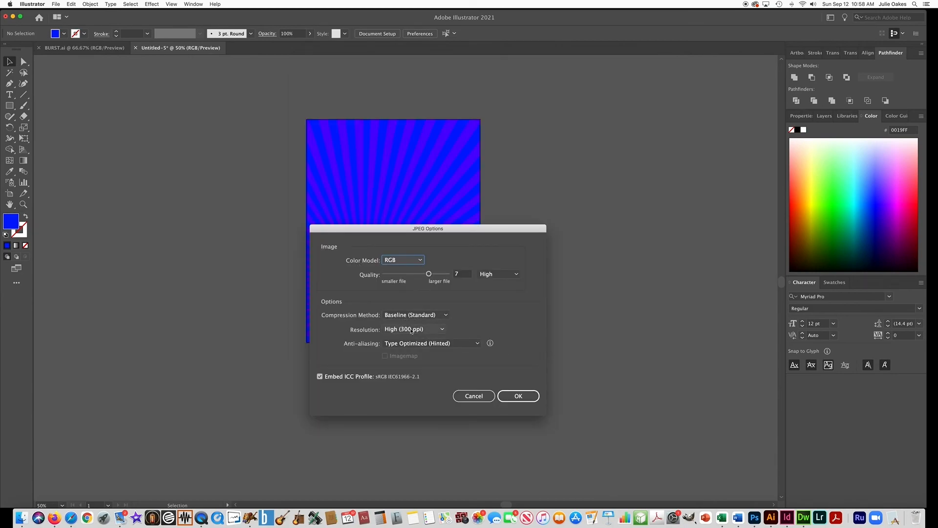